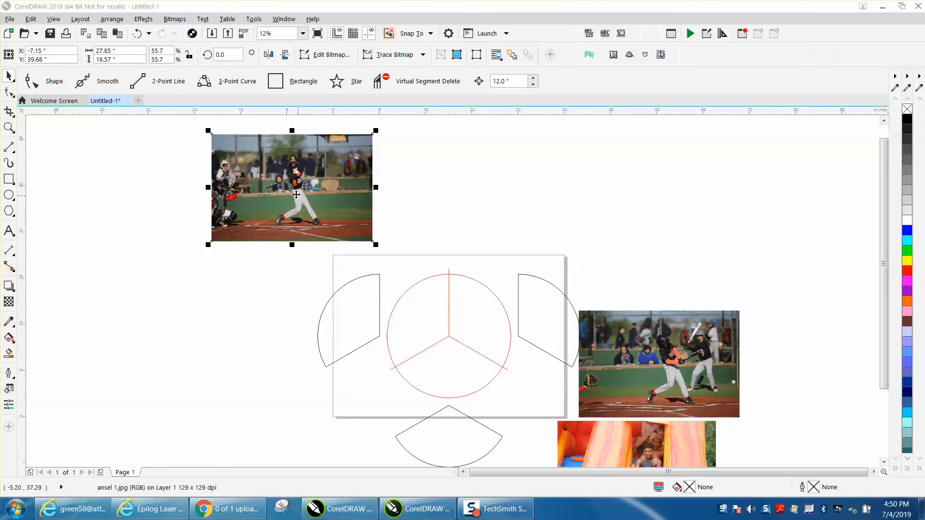
# Move the first batter photo down beside the left wedge frame
pyautogui.moveTo(290, 189); pyautogui.dragTo(215, 316)
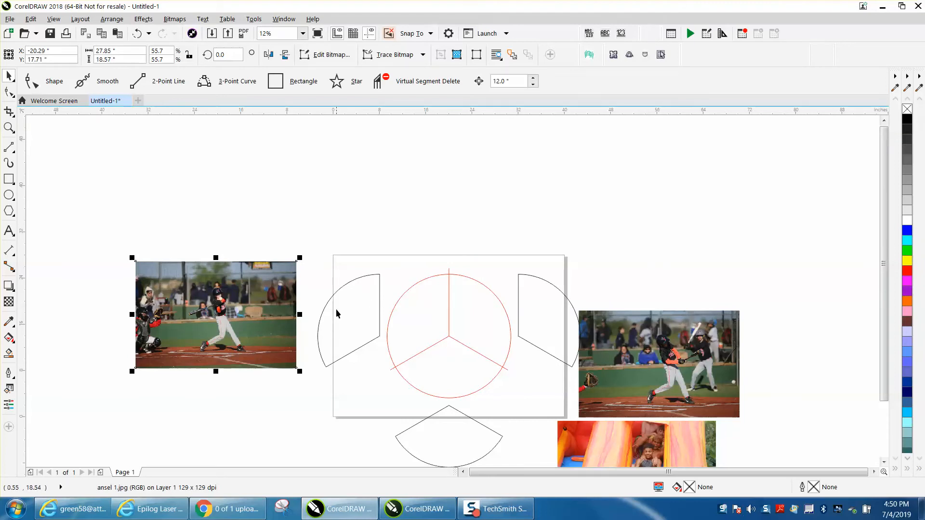
pyautogui.moveTo(347, 319)
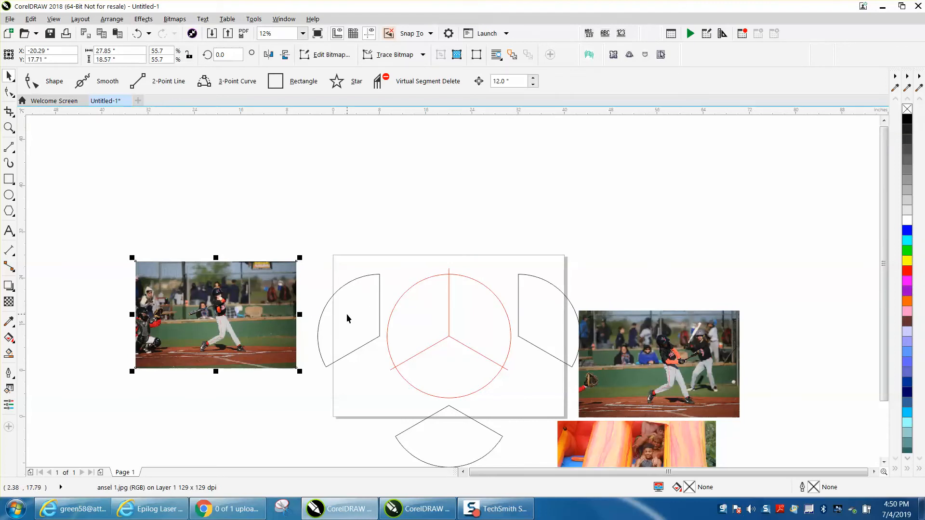
pyautogui.moveTo(298, 289)
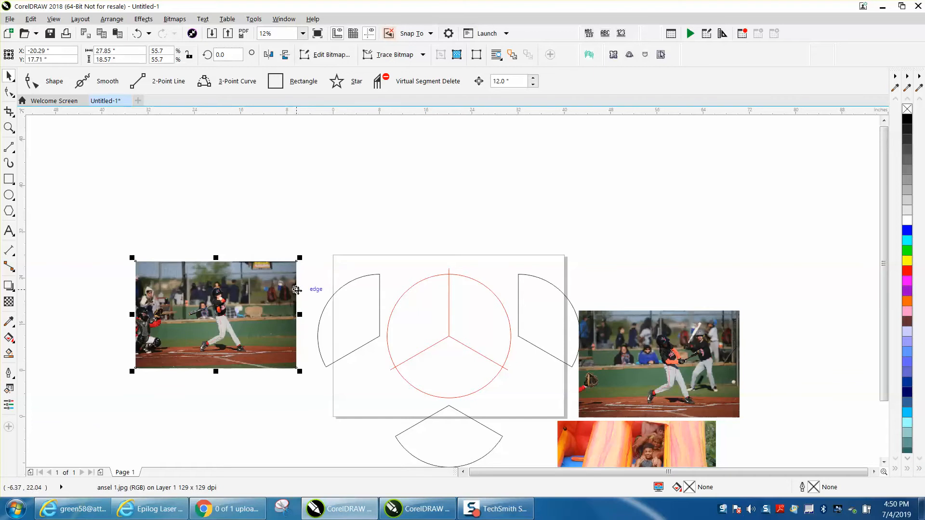
pyautogui.moveTo(347, 289)
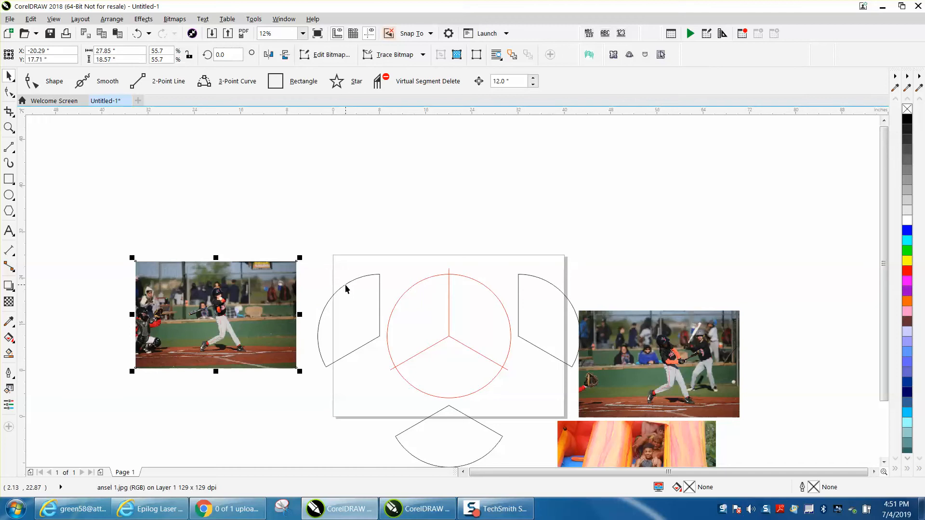
pyautogui.moveTo(528, 312)
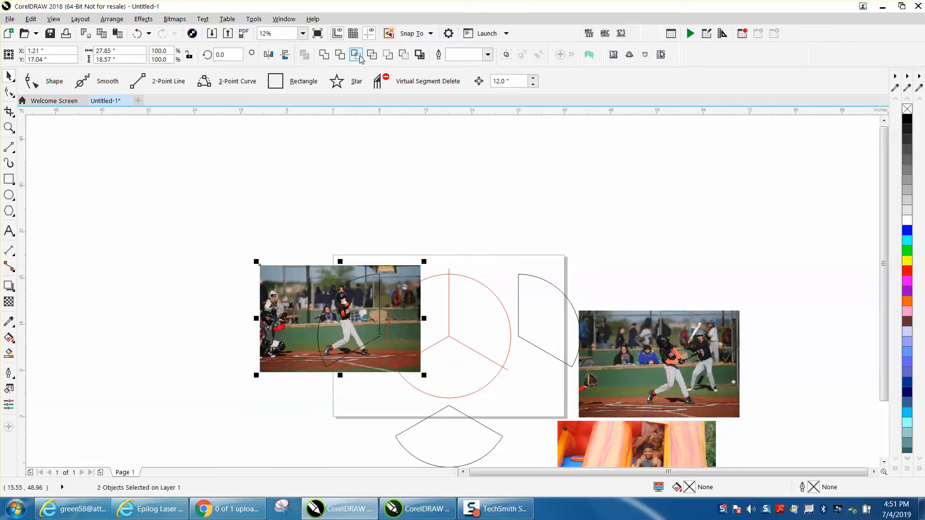
# Intersect the first batter photo with the left wedge, then select the second batter photo
pyautogui.click(339, 319)
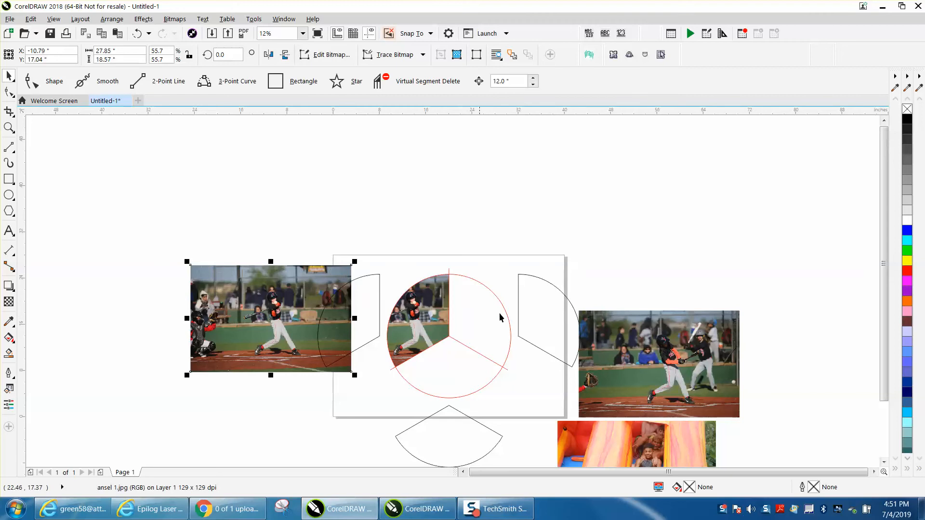
pyautogui.click(551, 309)
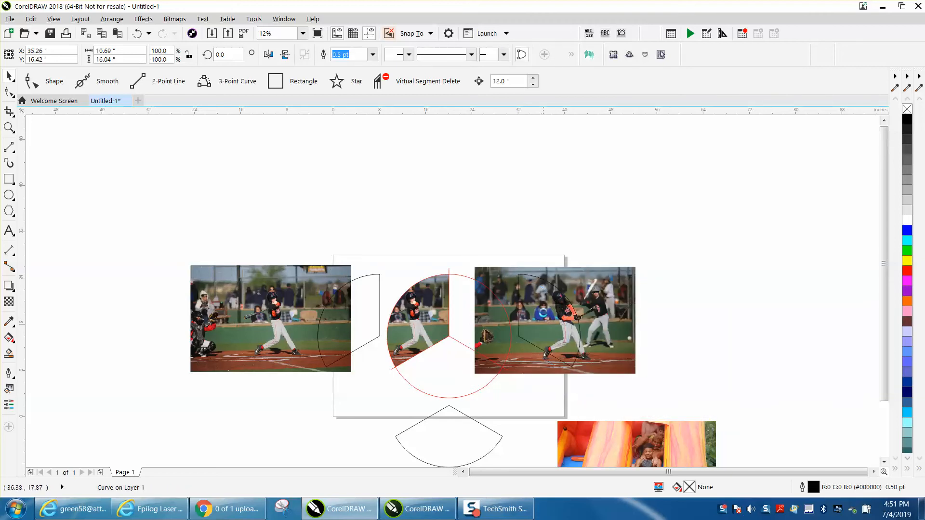
# Grab the second batter photo to position it over the right wedge
pyautogui.click(553, 319)
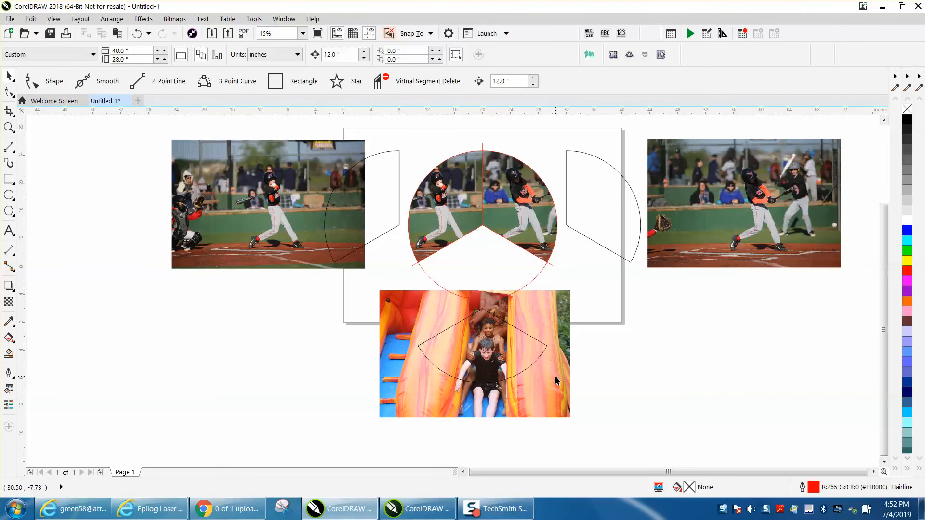
# Nudge the slide photo slightly left so it centers over the bottom wedge
pyautogui.click(475, 354)
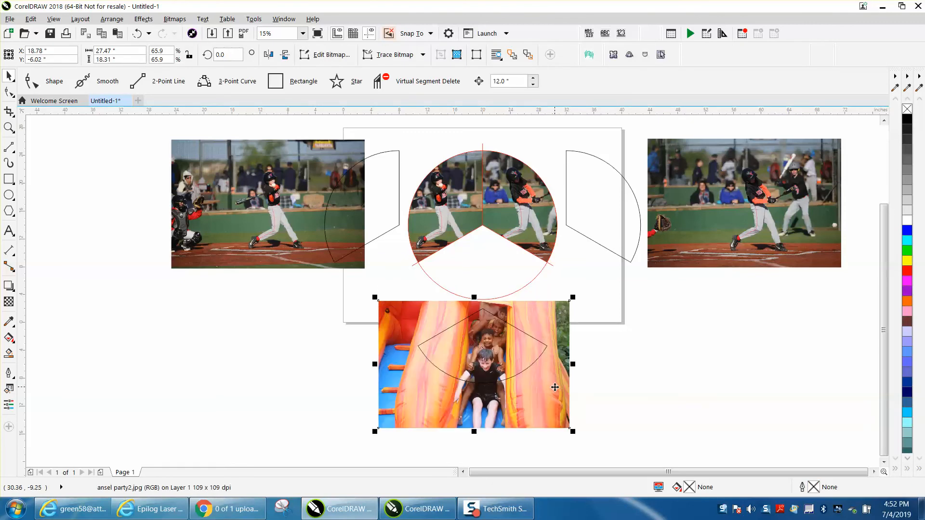
pyautogui.moveTo(554, 387); pyautogui.dragTo(548, 387)
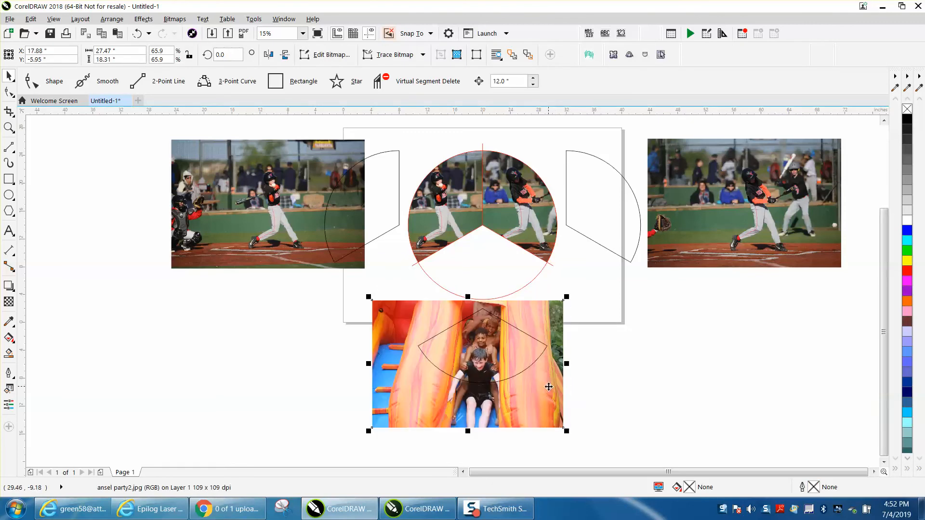